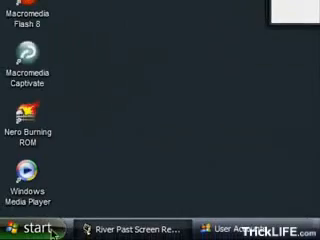
Launch Command Prompt by running cmd from the Start > Run box
text(cmd)
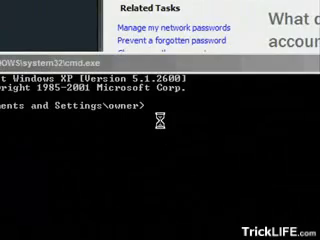
Run 'net user' to list the user accounts on LAPTOP
text(net user)
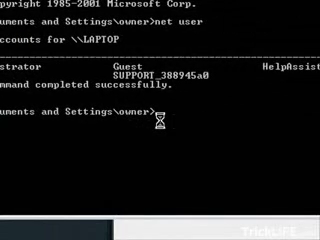
Run 'net user owner *', enter and confirm a new password, then exit
text(net user owner)
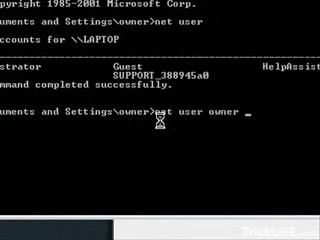
text(*)
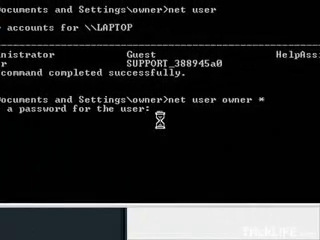
key(Enter)
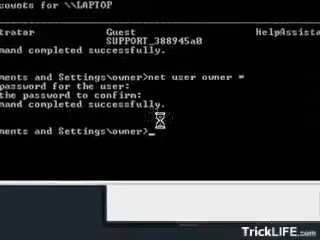
text(exit)
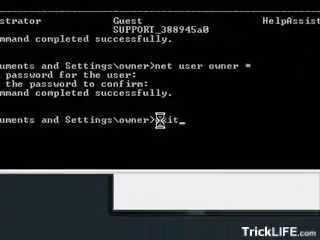